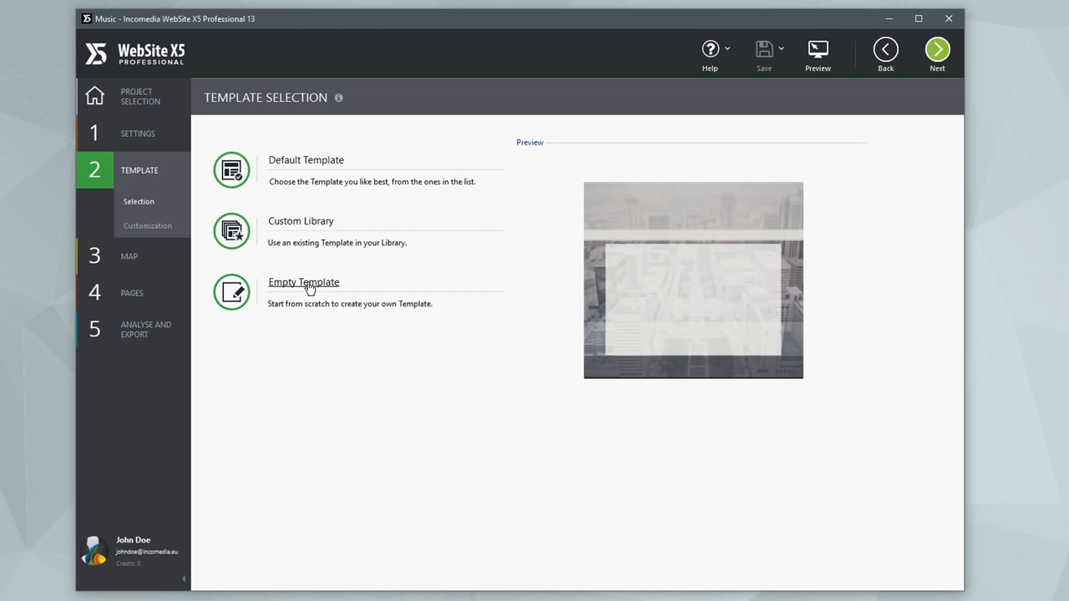
# - Choose Empty Template in Template Selection to design a custom template from scratch
pyautogui.click(147, 226)
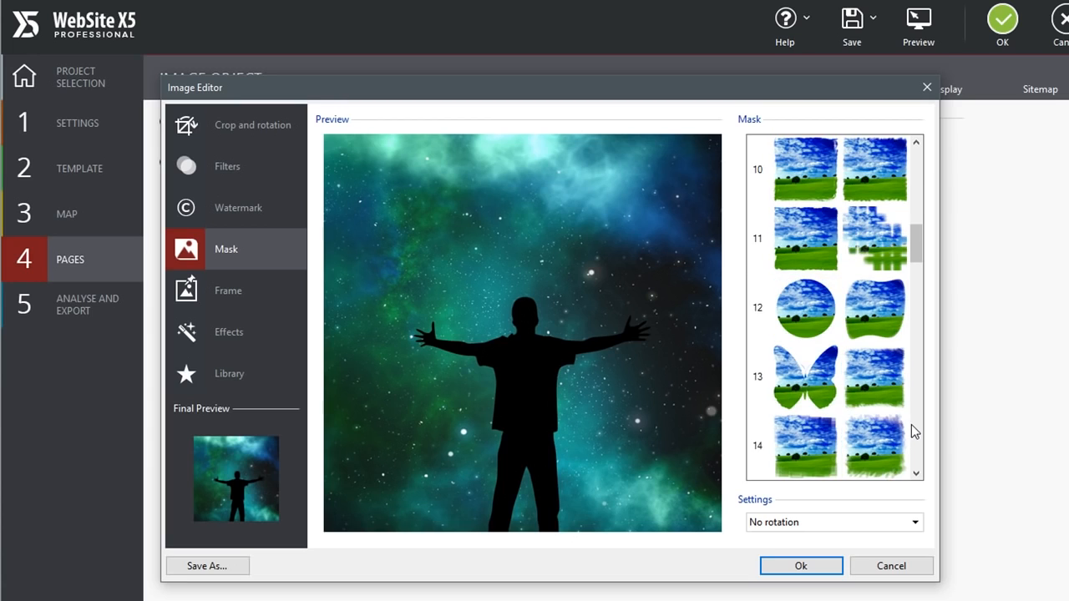
# - Pick a mask shape from the Image Editor's mask list for the starry-sky figure photo
pyautogui.click(799, 566)
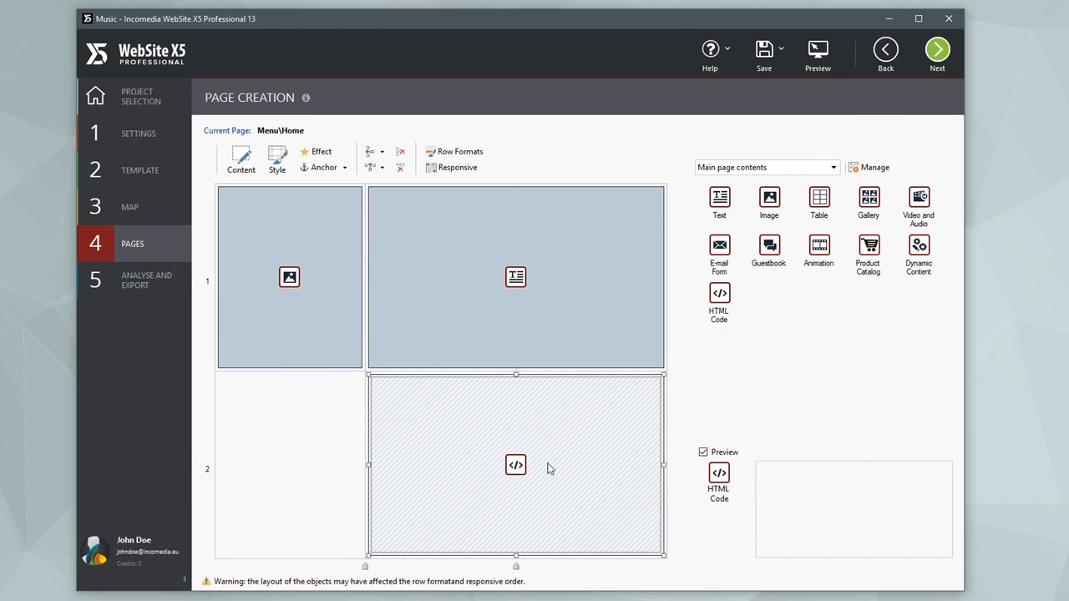
# - Place the HTML Code object in row 2 beneath the text object on the Home page
pyautogui.click(936, 49)
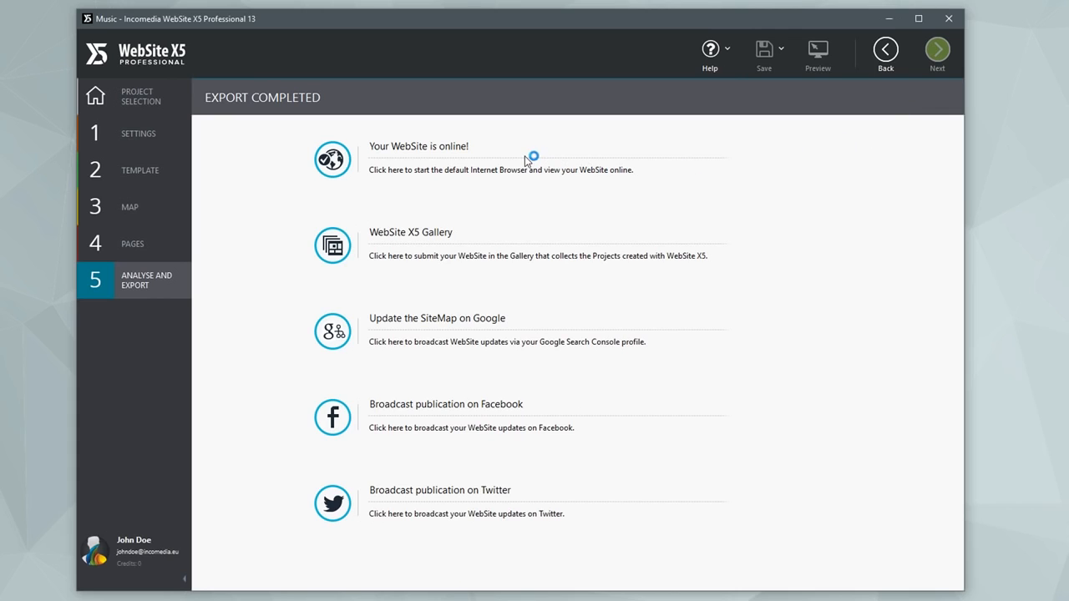